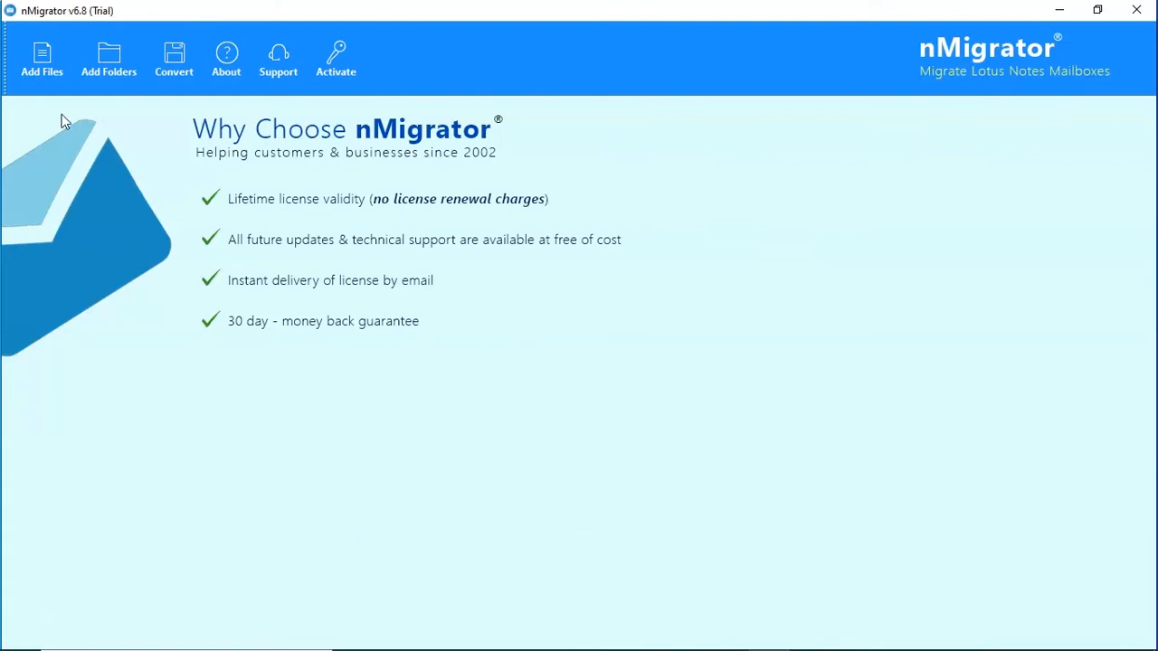
mouse_move(52, 103)
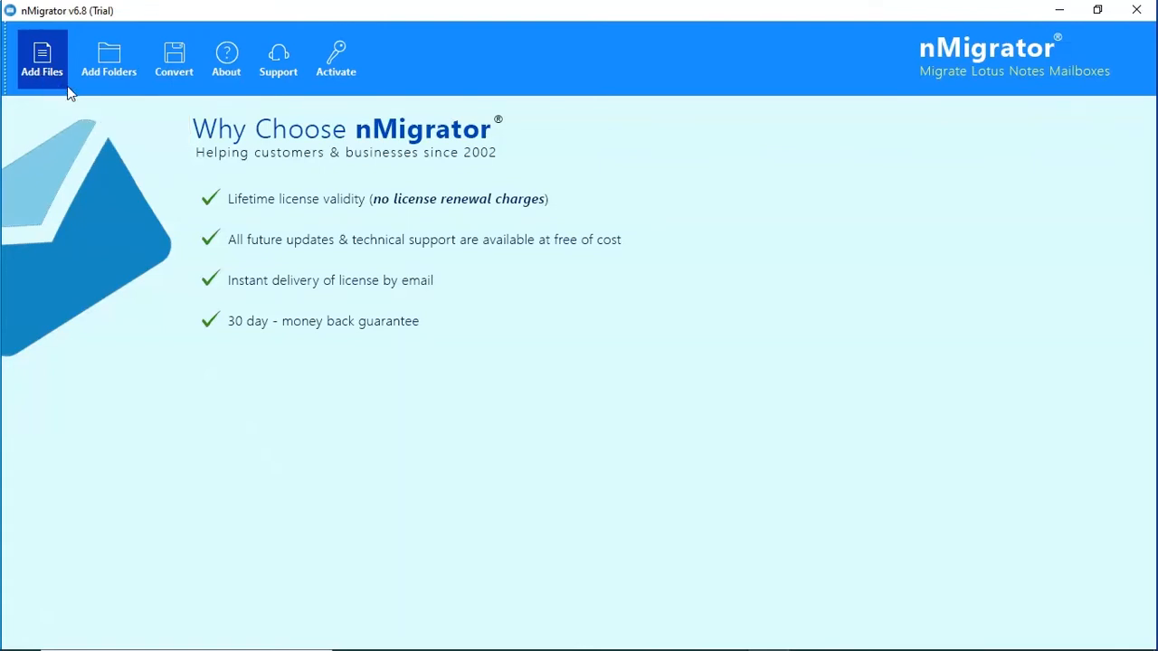
Add the aaberg.nsf mailbox file so its folder tree loads in nMigrator.
left_click(109, 58)
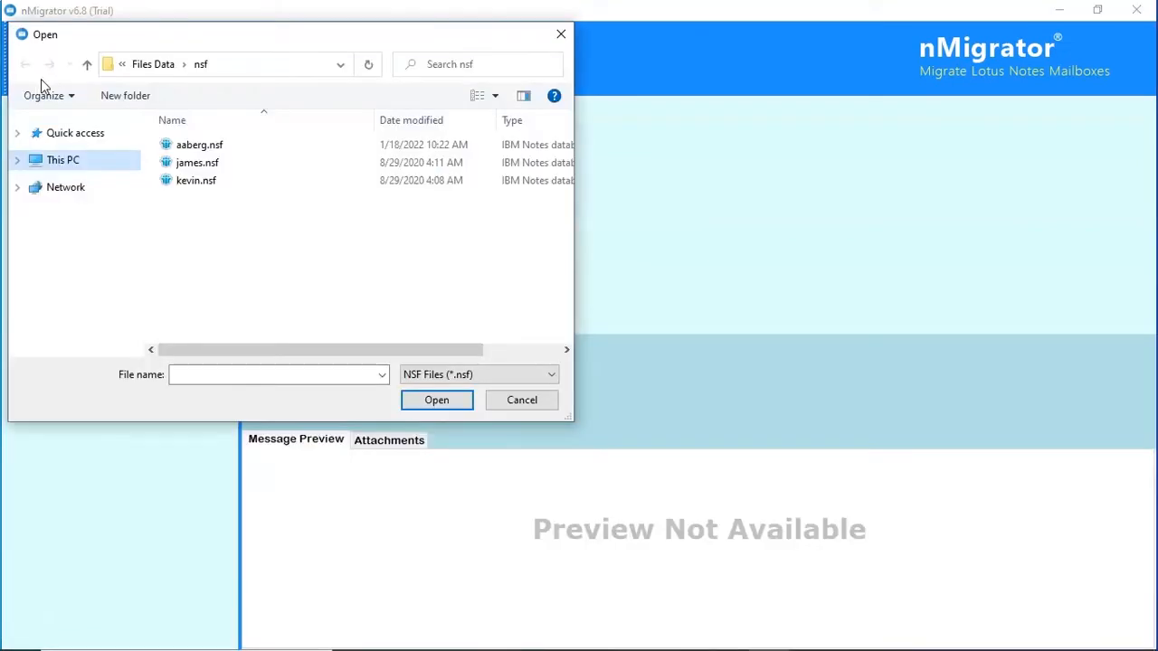
left_click(199, 144)
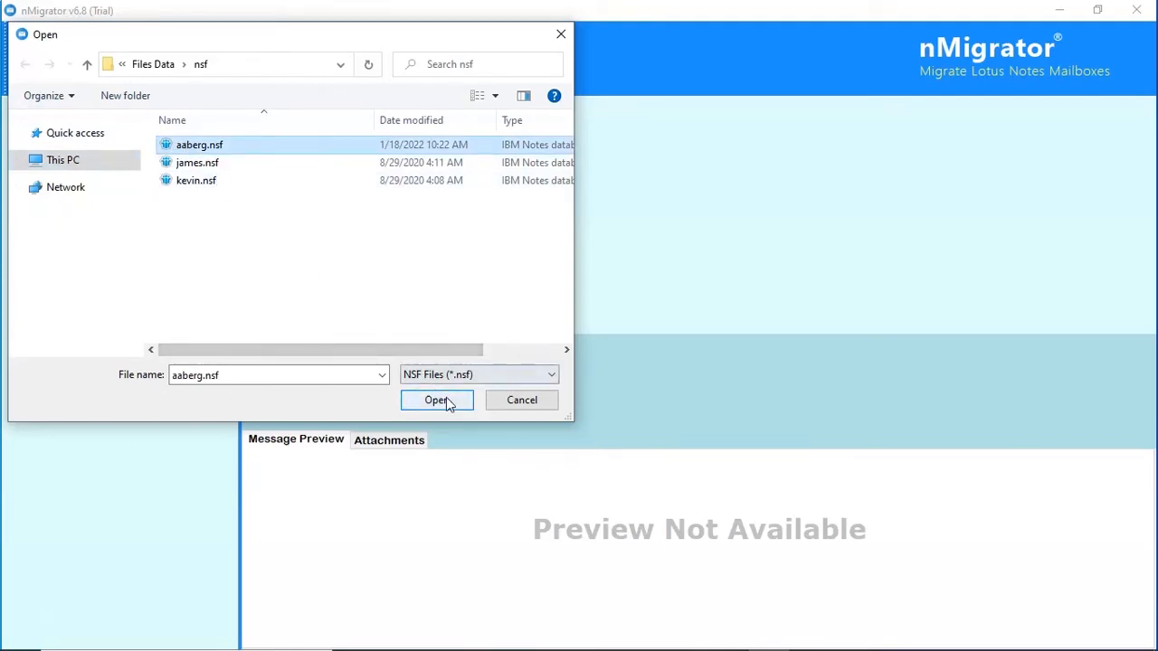
left_click(438, 400)
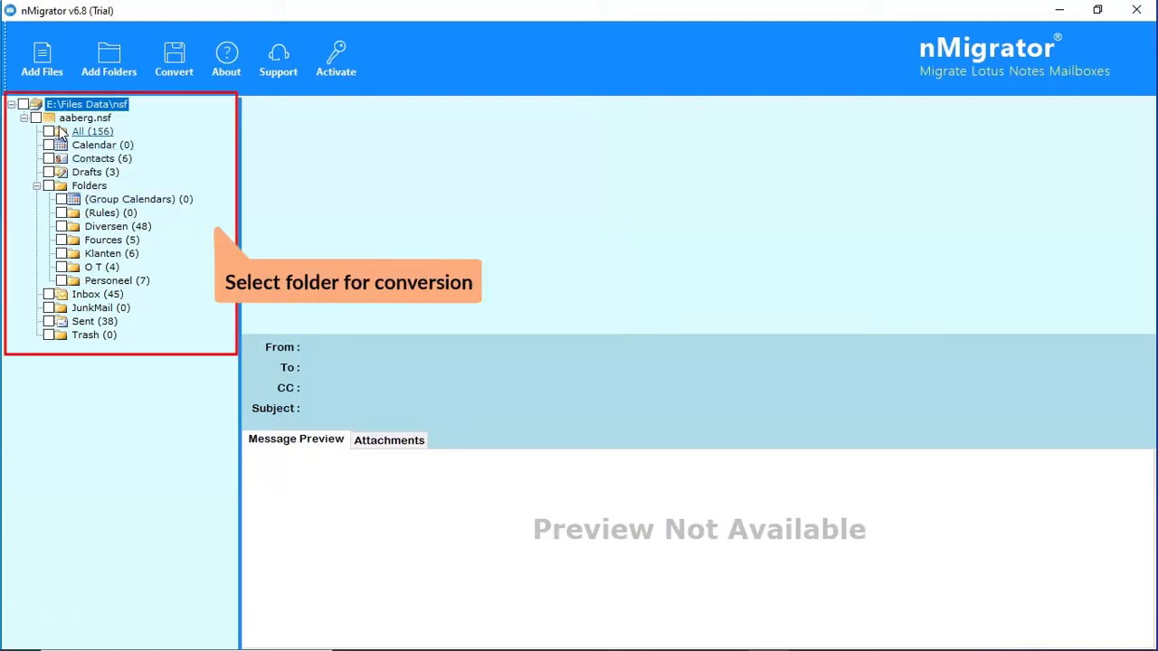
Tick all mailbox folders, then preview Inbox messages and the attachment of 'Re: teams en accounts'.
left_click(22, 103)
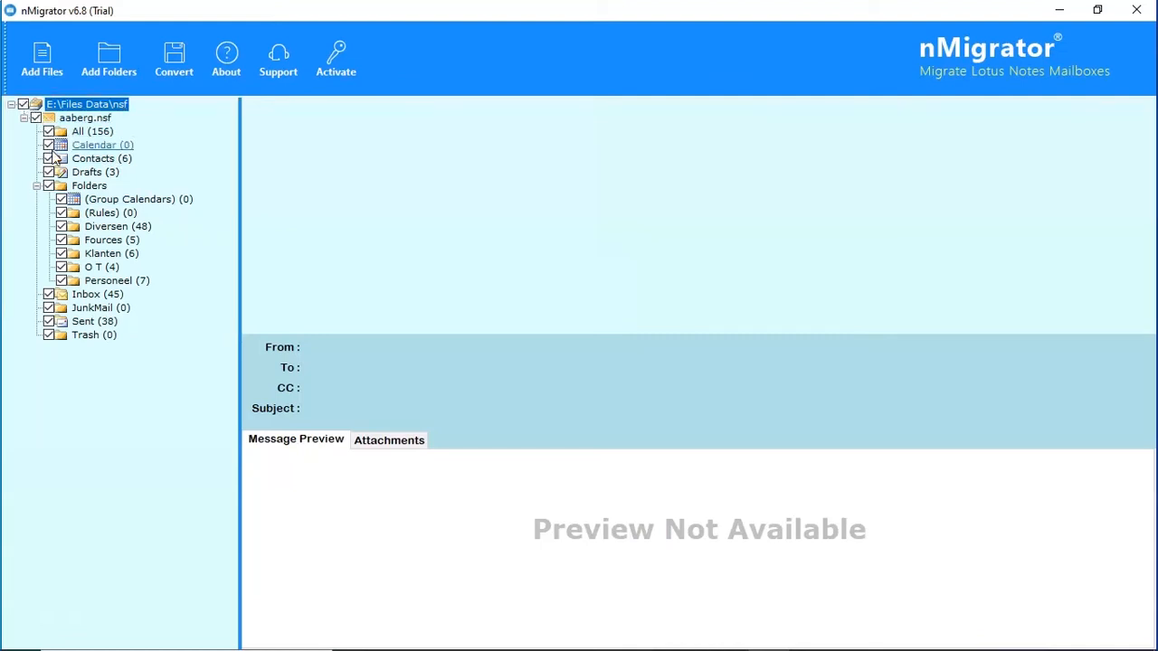
left_click(98, 293)
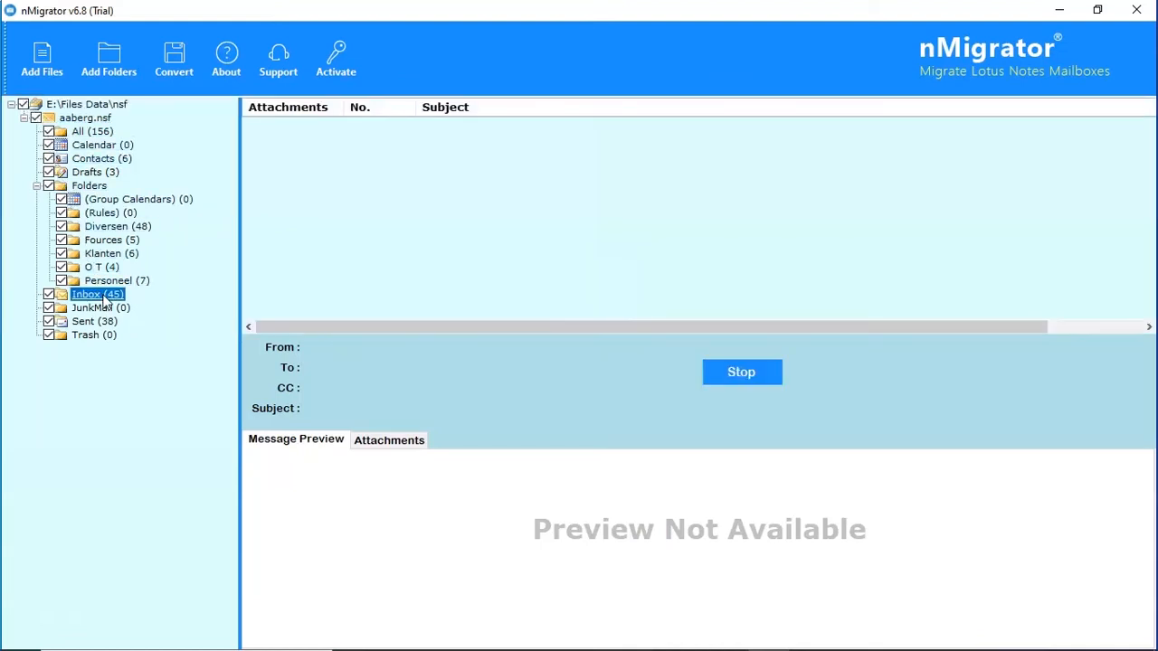
left_click(87, 293)
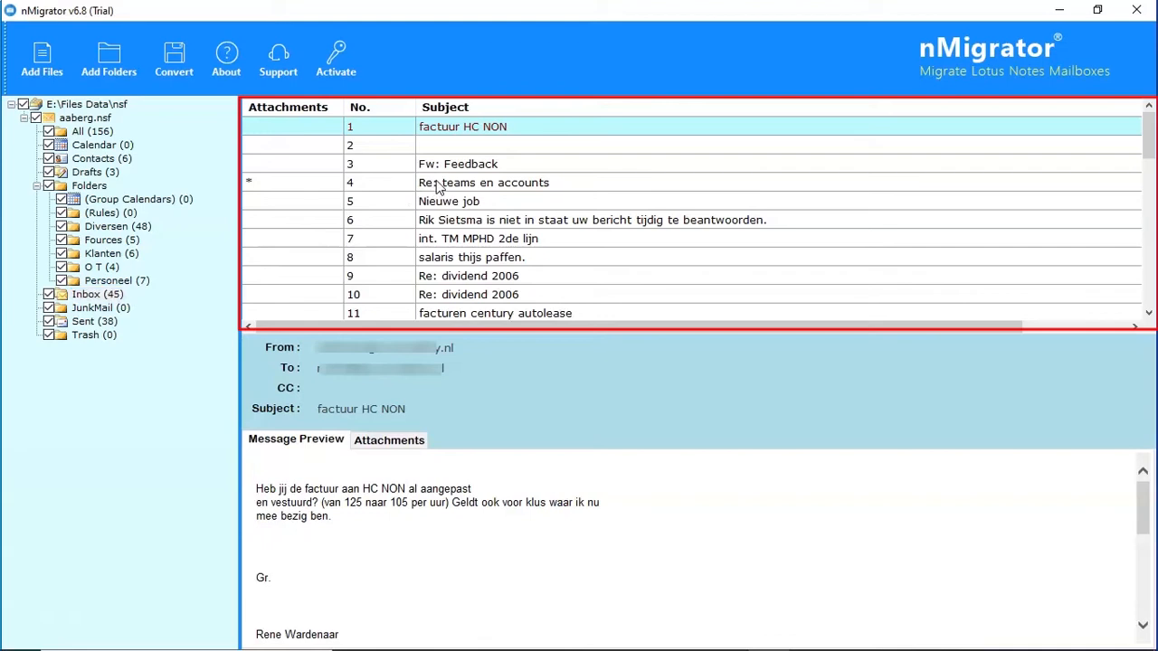
left_click(484, 181)
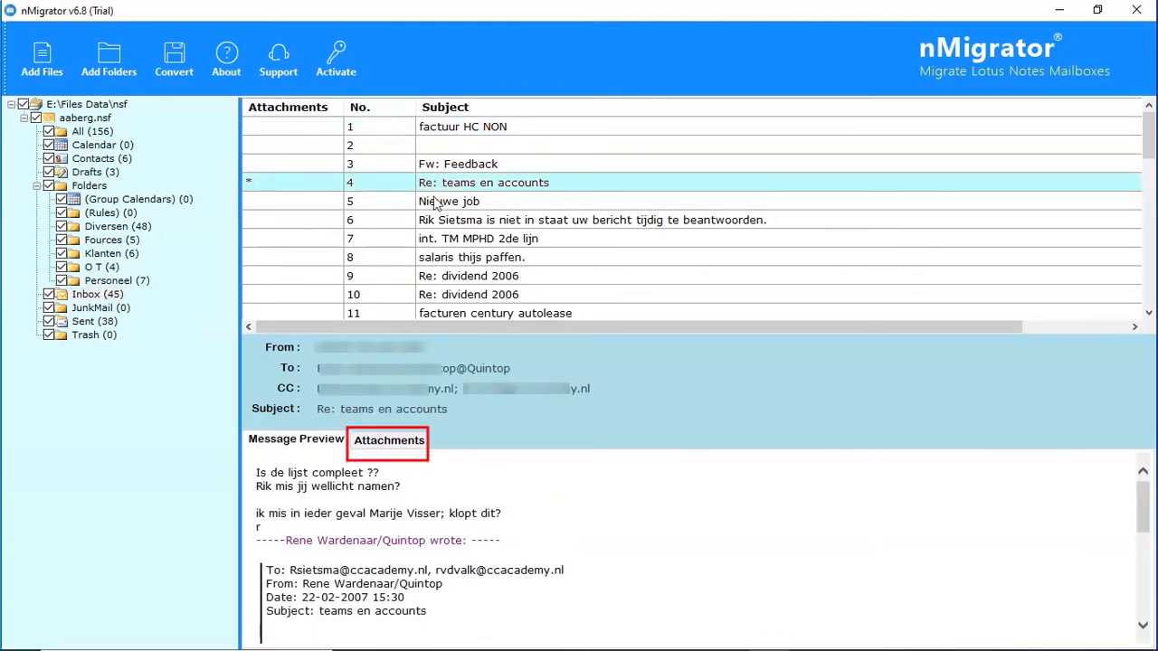
left_click(387, 439)
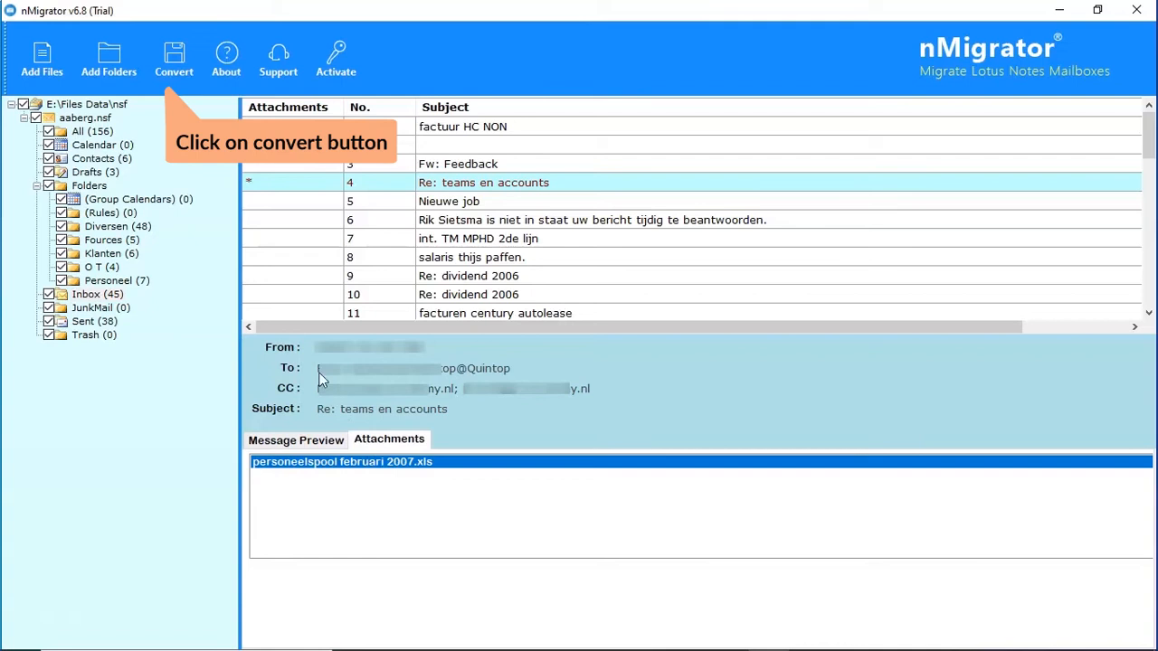
Start conversion, try Contacts and Calendars filters, return to All Folder Types, and list output formats.
left_click(174, 57)
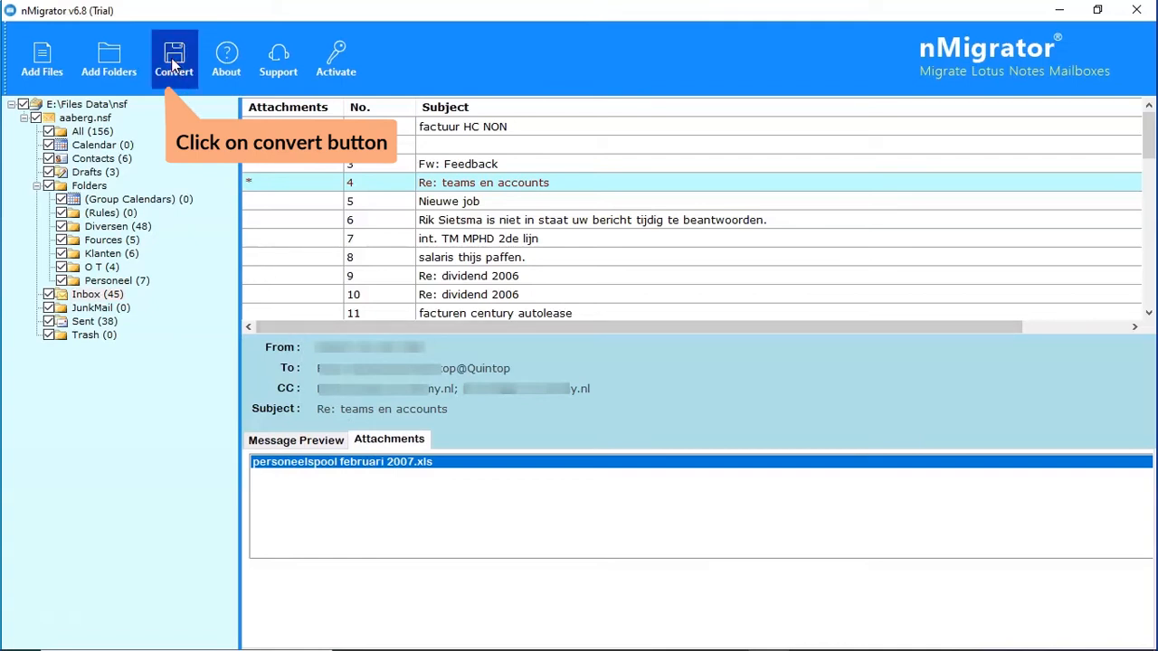
left_click(173, 56)
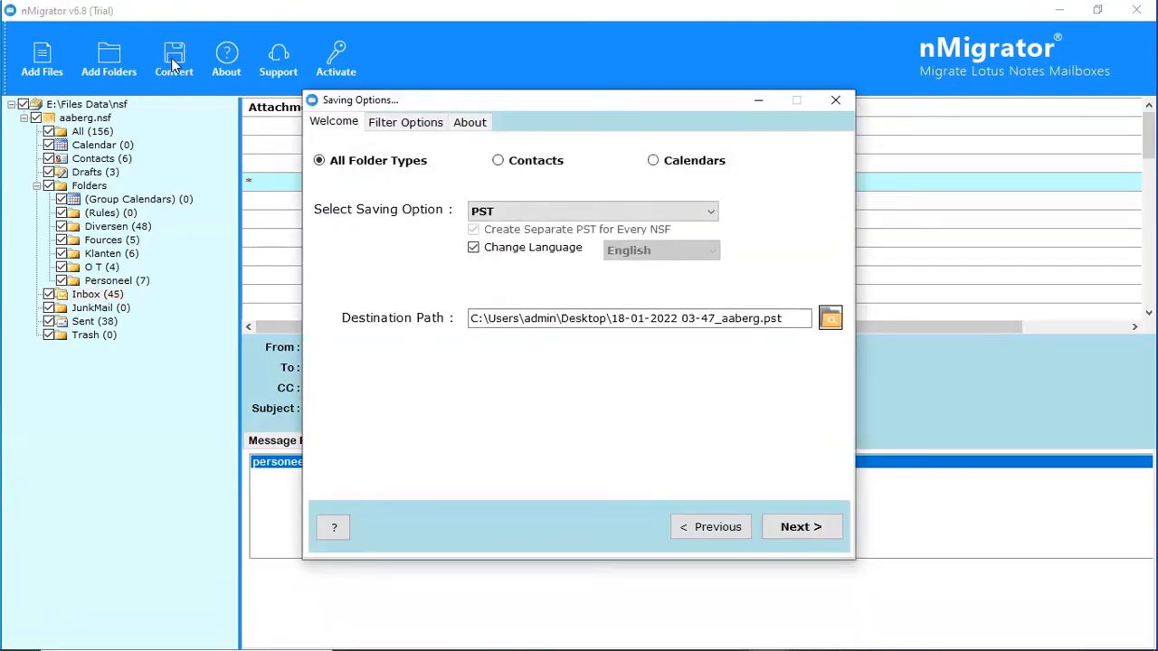
mouse_move(207, 107)
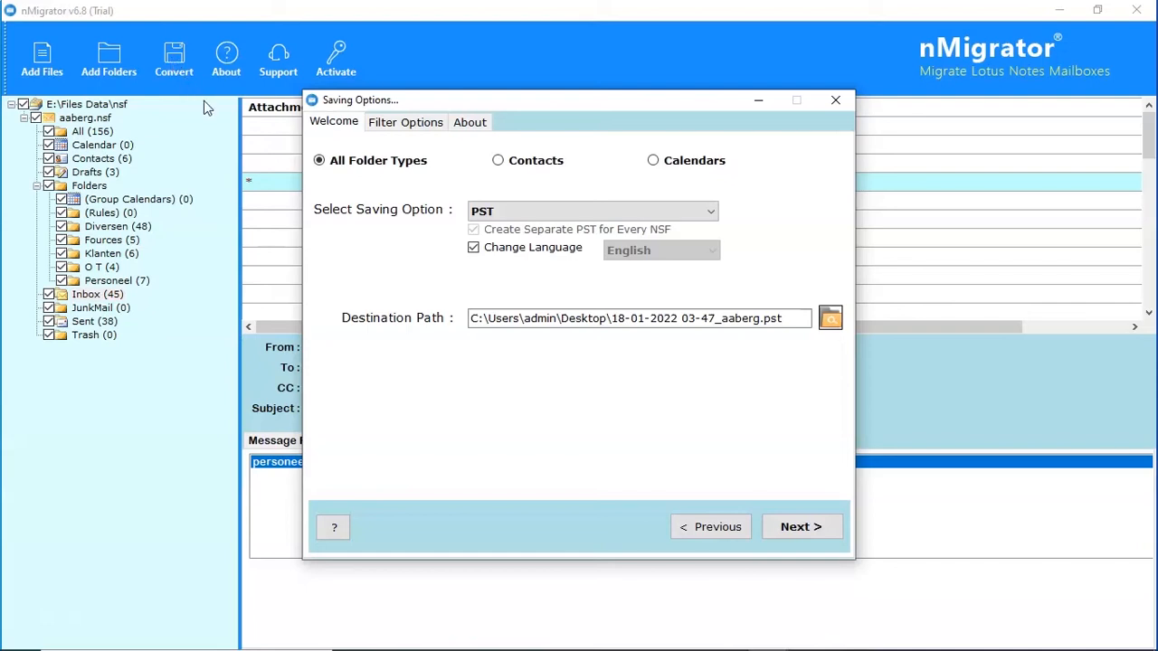
mouse_move(319, 177)
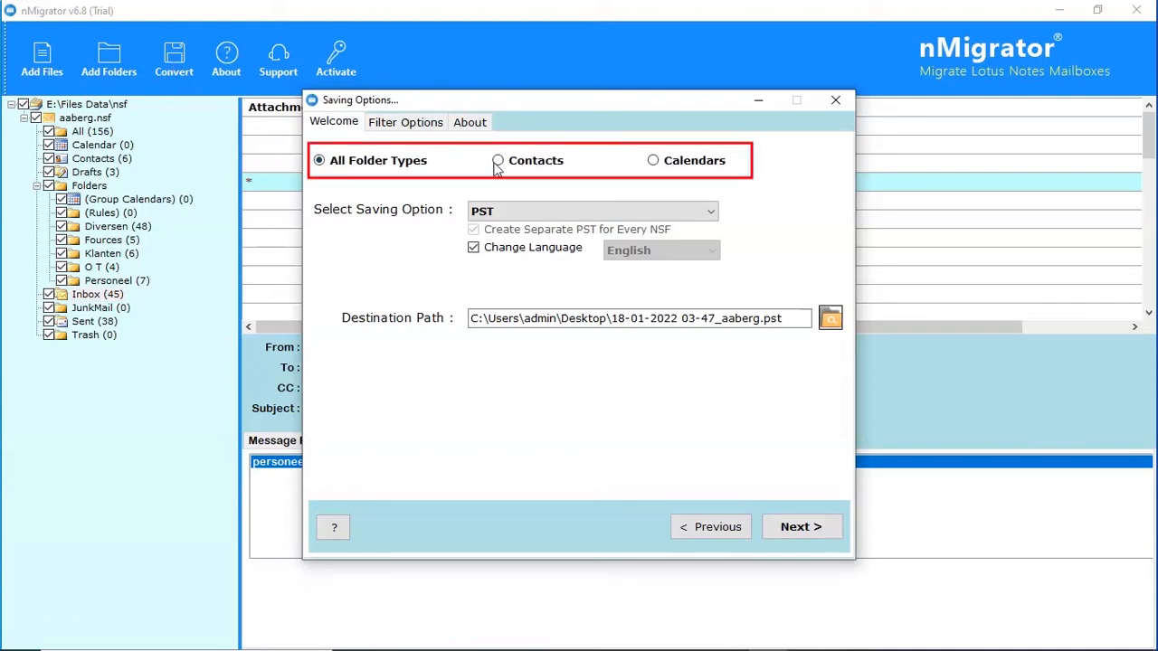
left_click(497, 159)
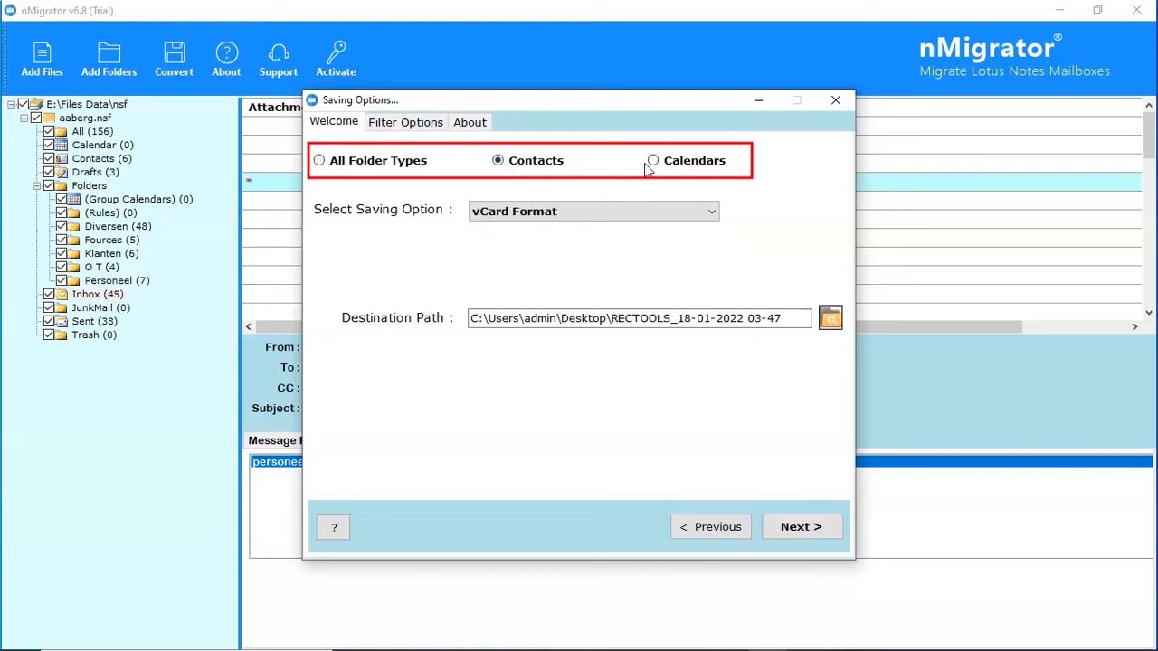
left_click(651, 159)
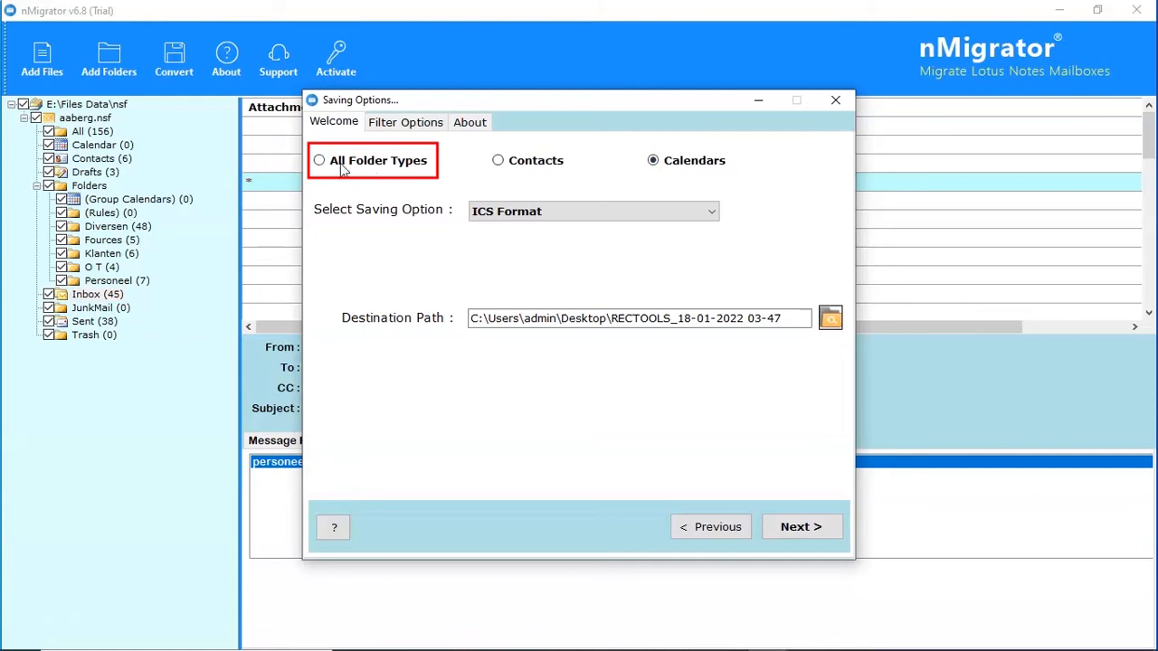
left_click(318, 160)
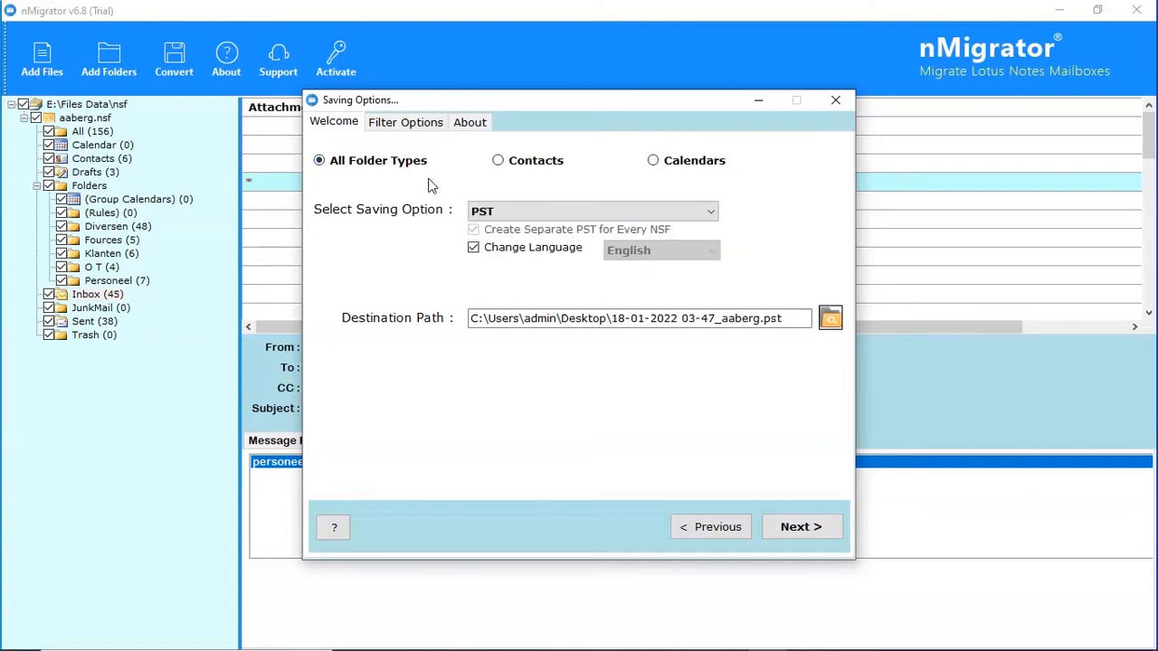
left_click(593, 210)
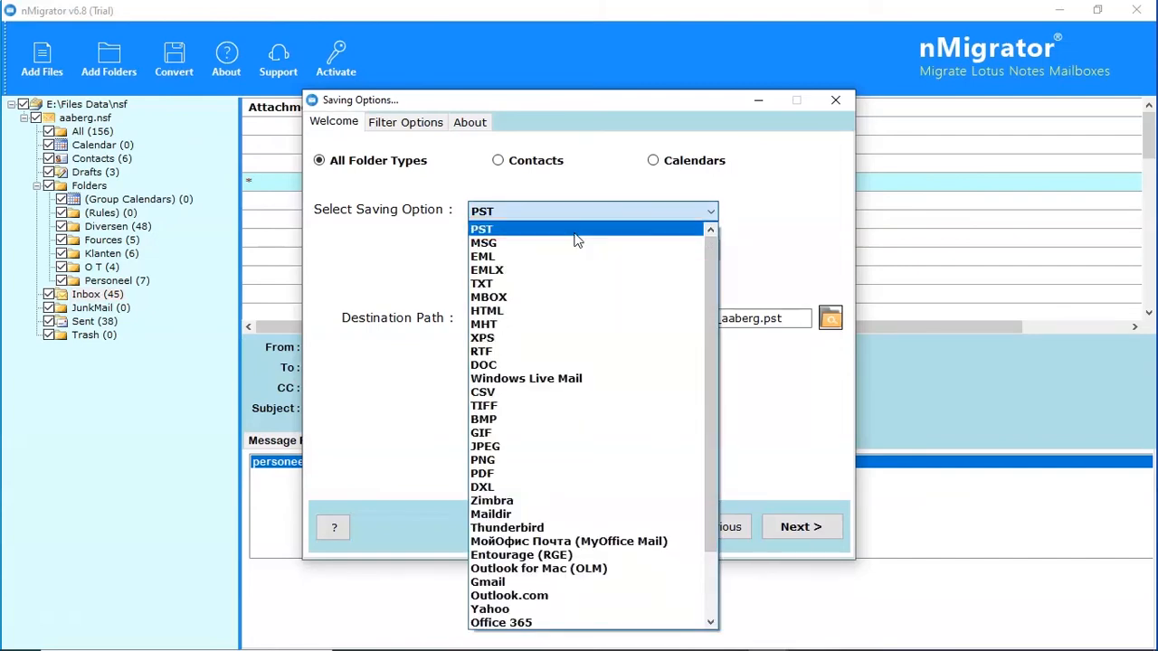
Keep PST as the output format, set language to English, and proceed to conversion.
left_click(481, 228)
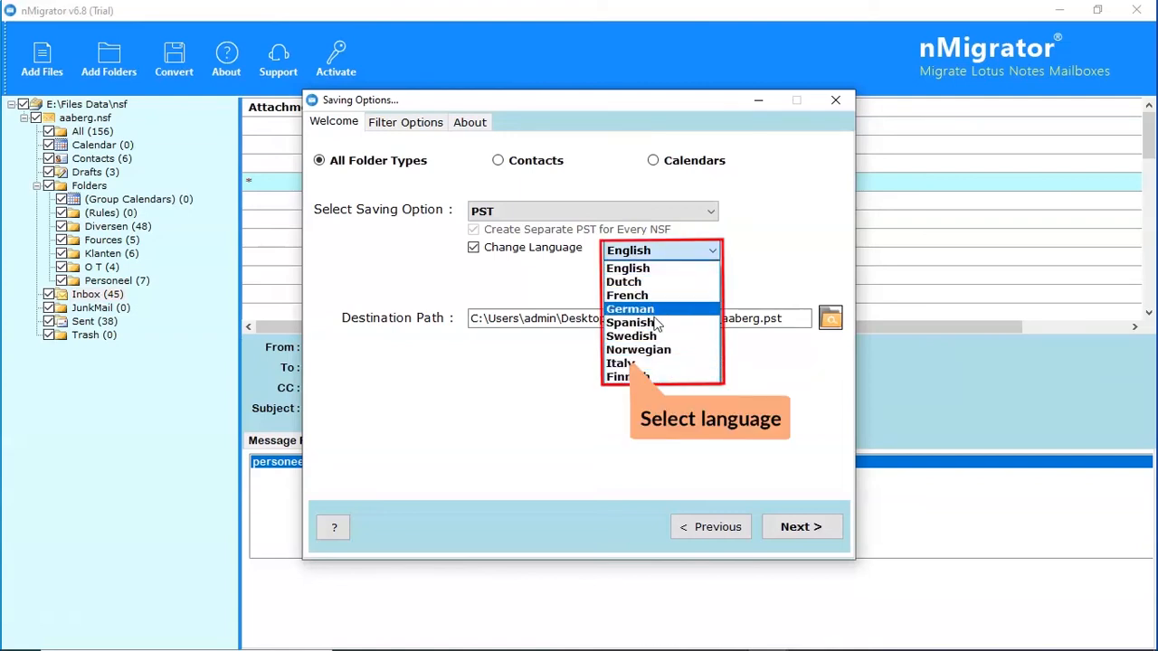
left_click(628, 268)
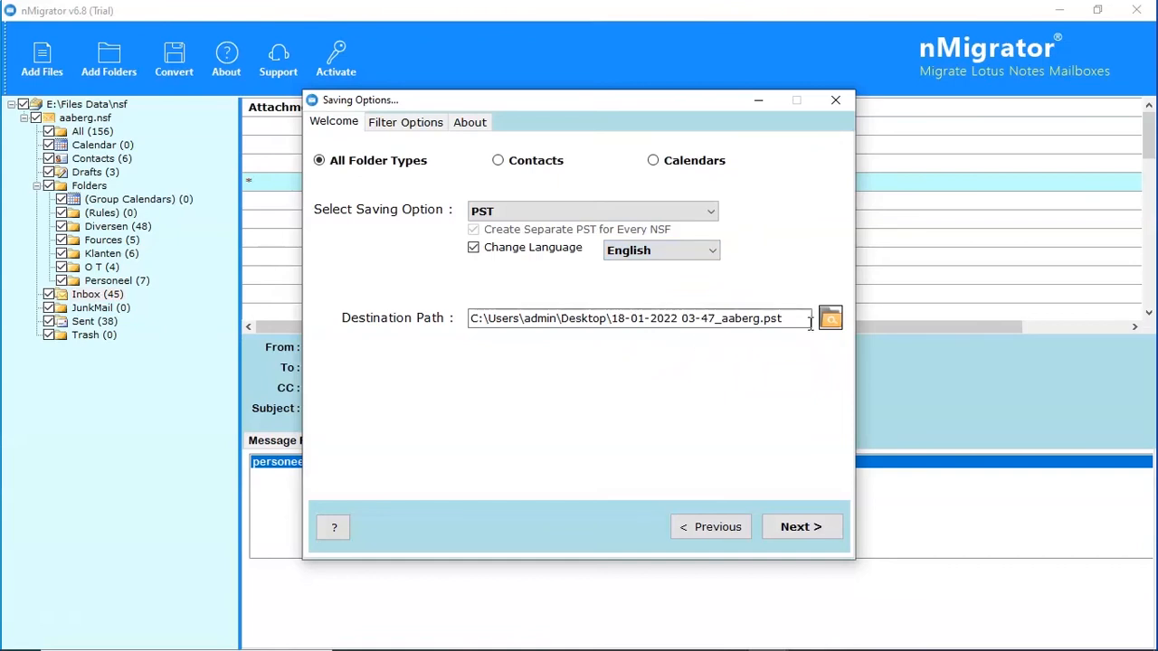
mouse_move(829, 318)
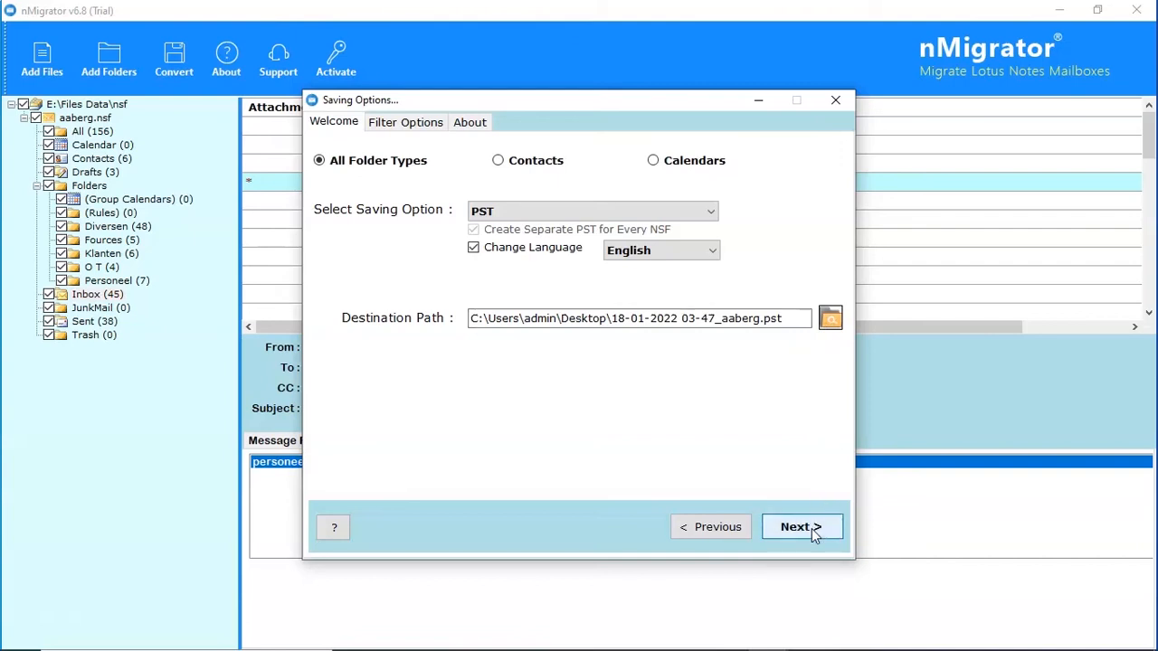
left_click(799, 527)
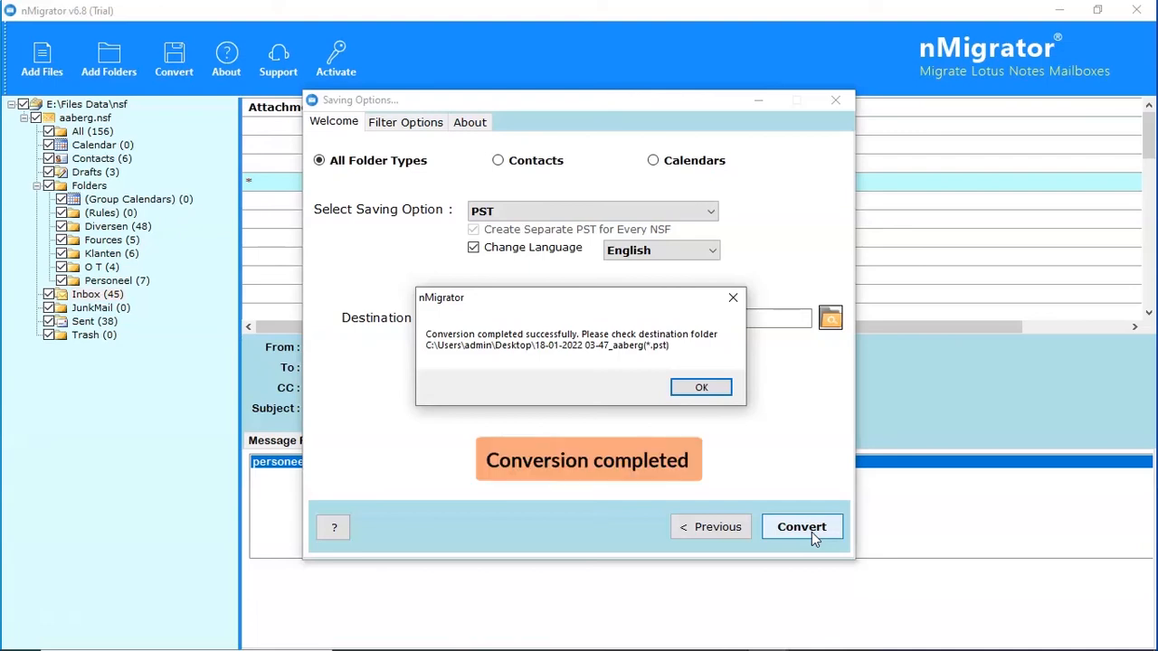
mouse_move(707, 434)
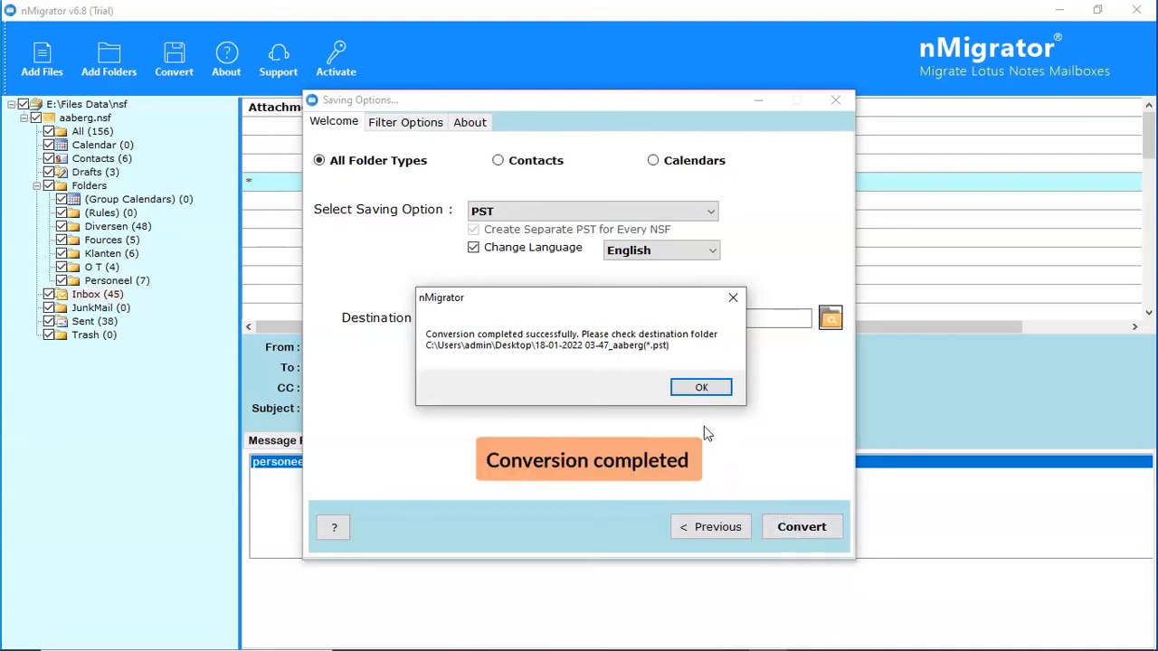
Acknowledge the conversion-completed message and dismiss the 25-mail trial limit notice.
left_click(701, 388)
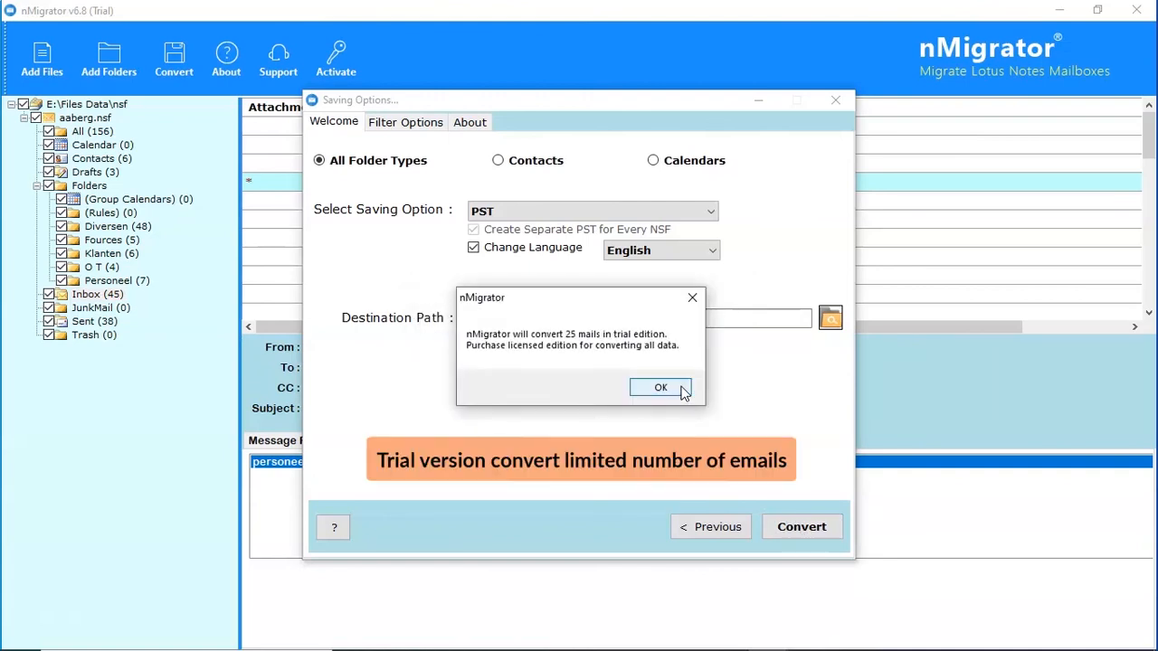
left_click(660, 387)
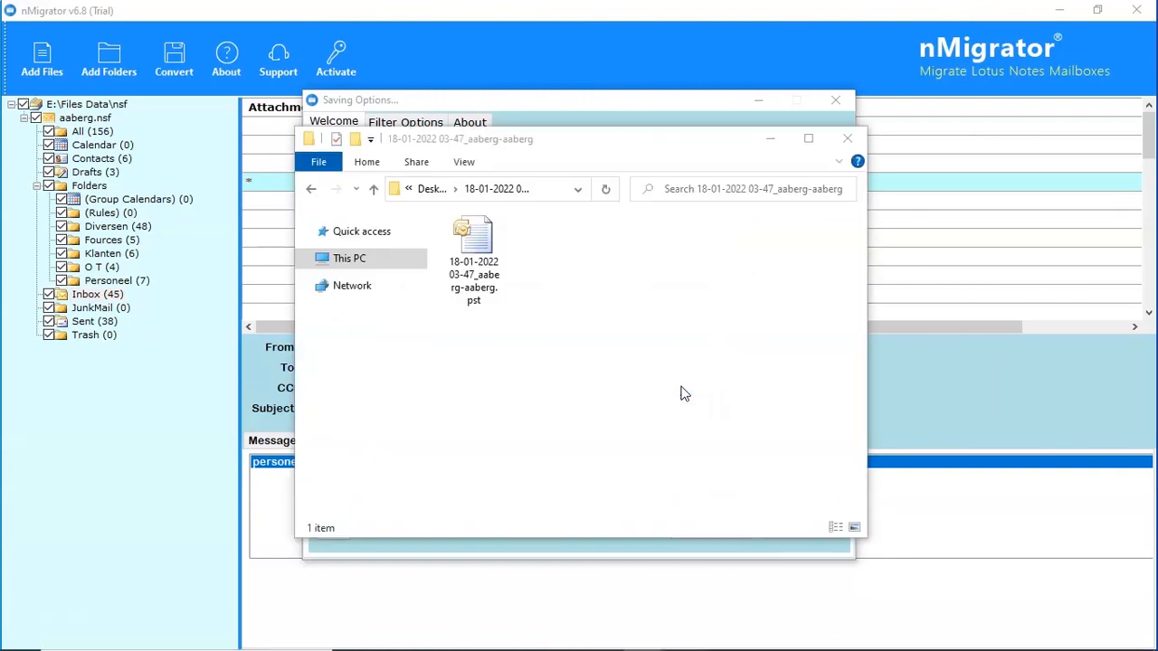